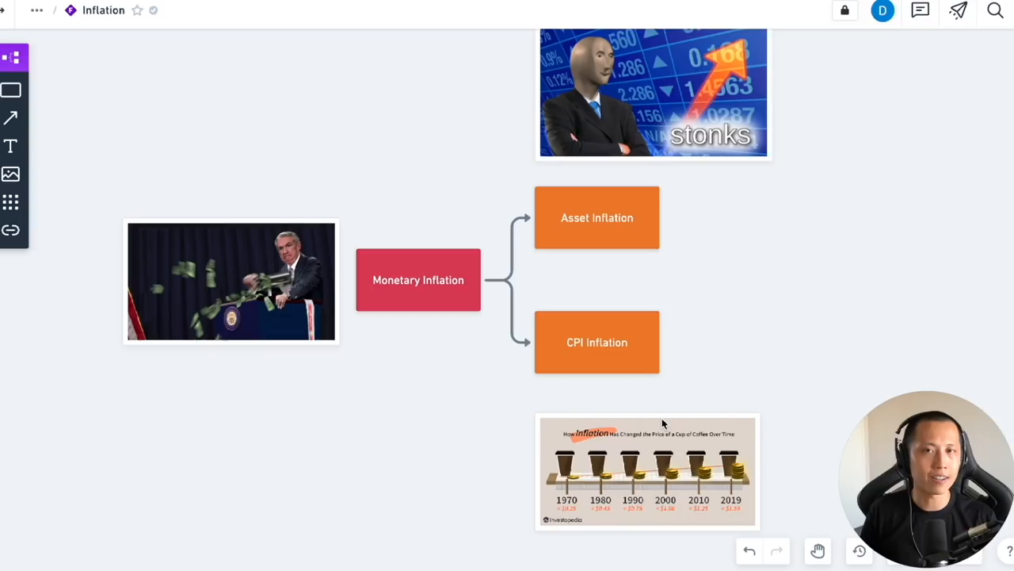
{"action": "mouse_move", "coordinate": [761, 304]}
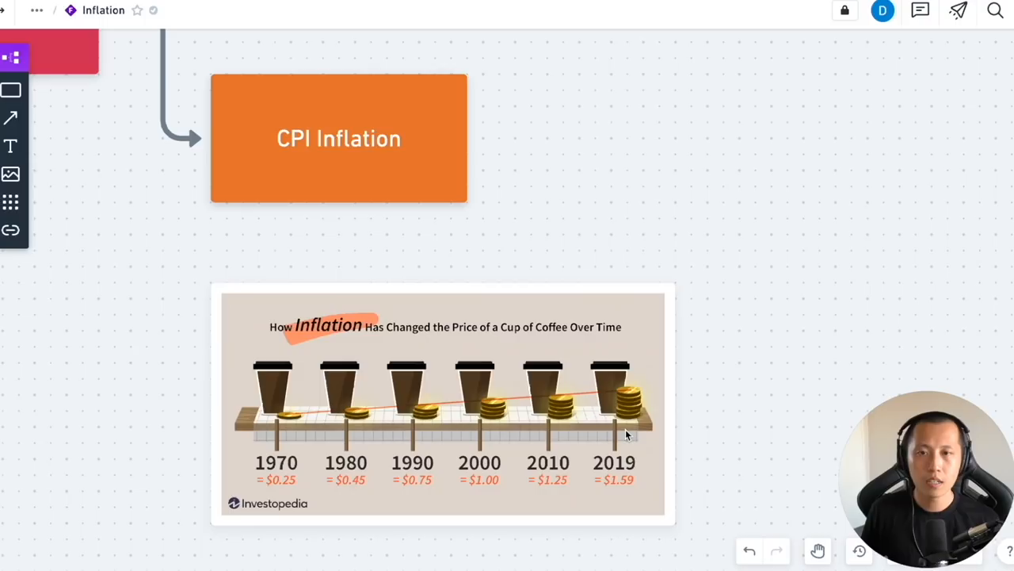
{"action": "mouse_move", "coordinate": [303, 481]}
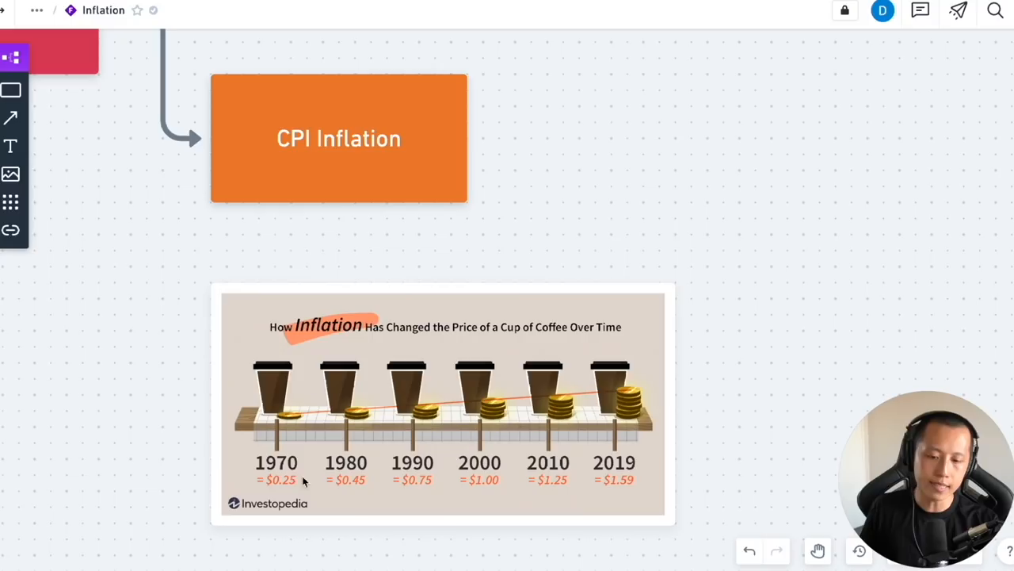
{"action": "mouse_move", "coordinate": [644, 491]}
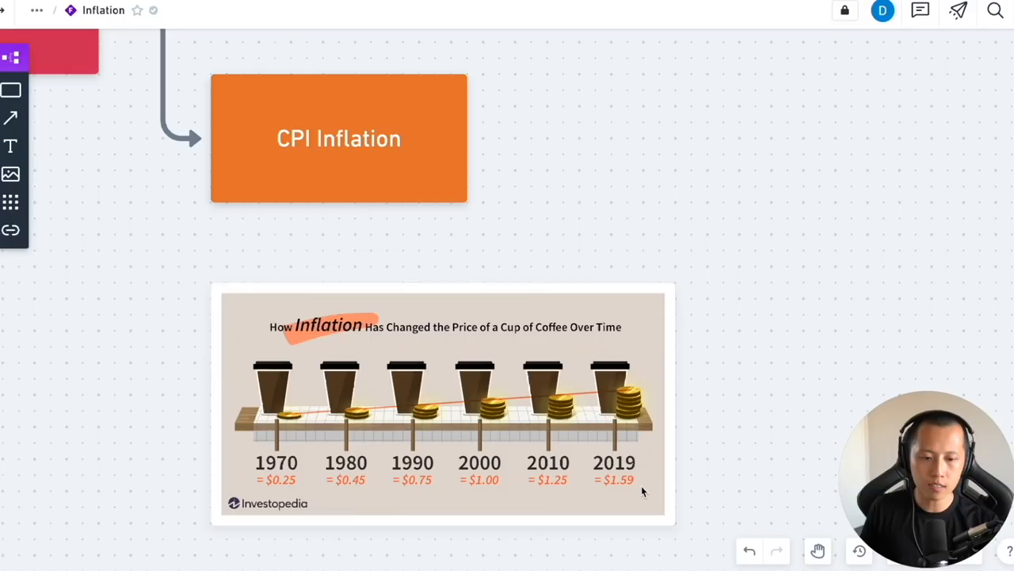
{"action": "mouse_move", "coordinate": [701, 468]}
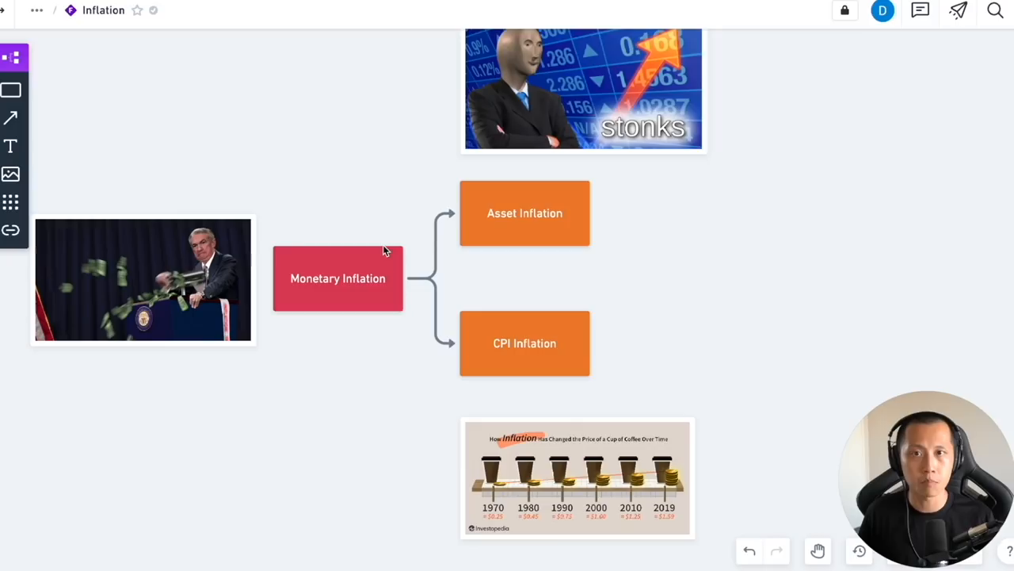
{"action": "mouse_move", "coordinate": [678, 339]}
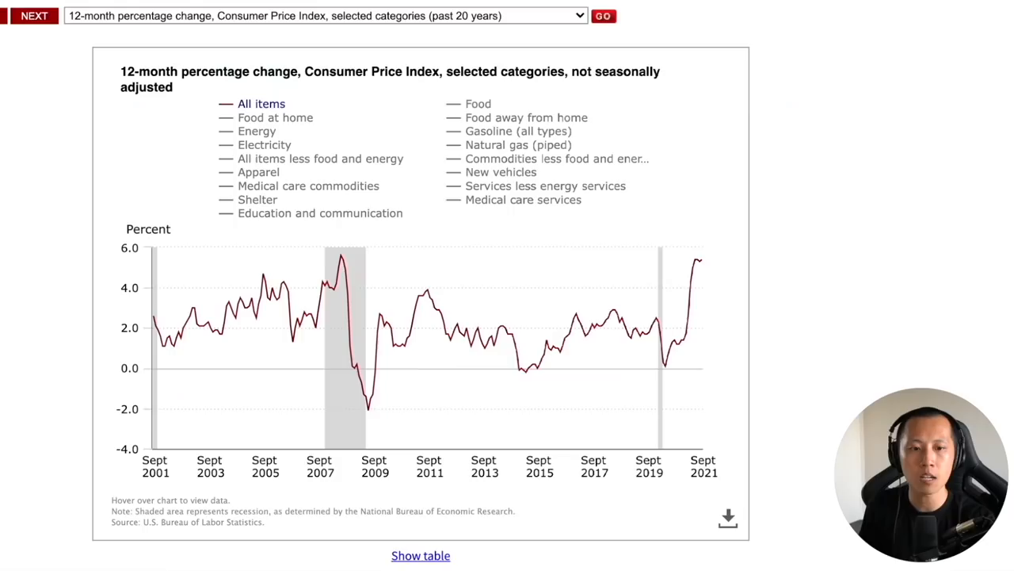
{"action": "mouse_move", "coordinate": [699, 260]}
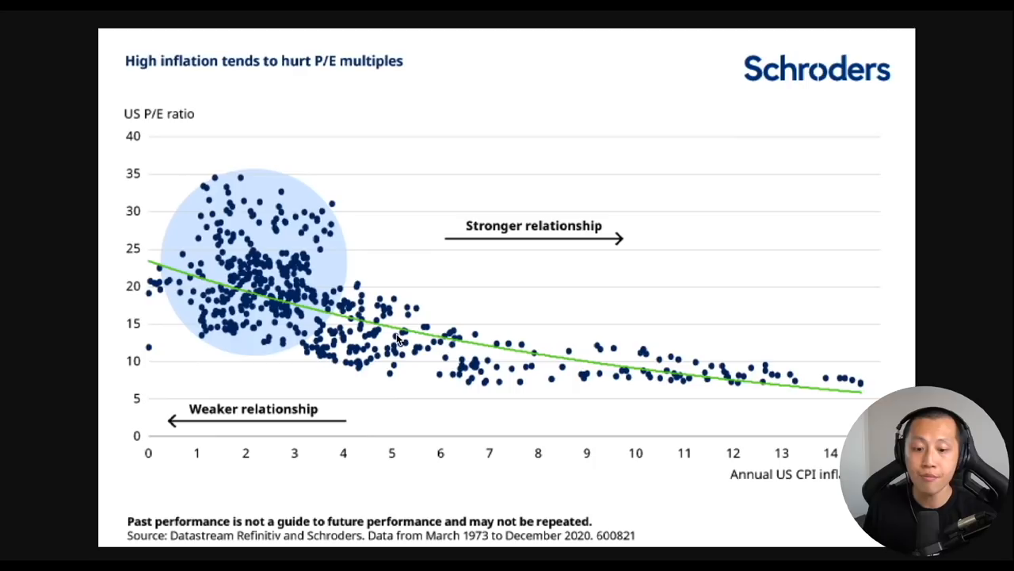
{"action": "mouse_move", "coordinate": [424, 333]}
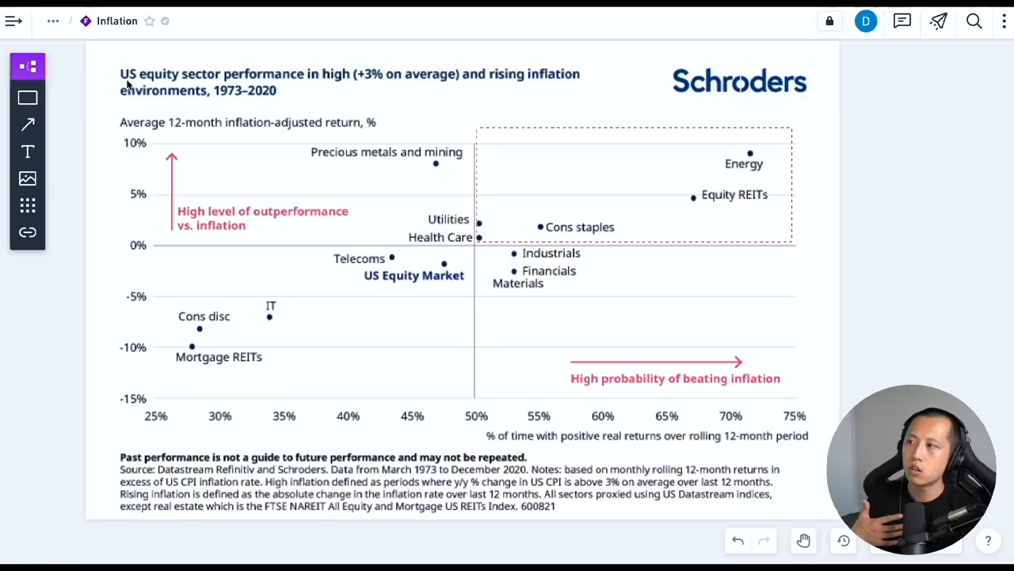
{"action": "mouse_move", "coordinate": [220, 102]}
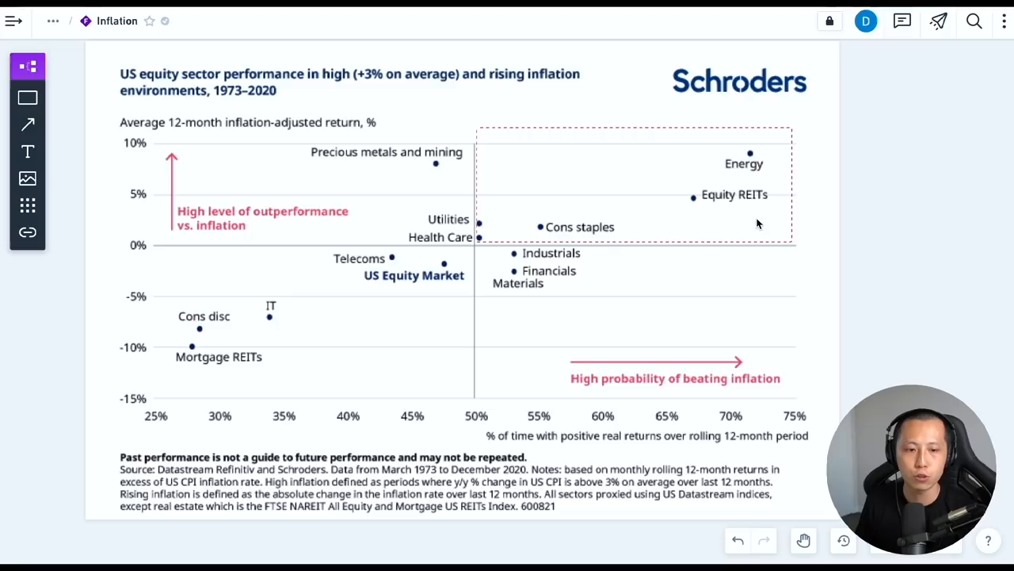
{"action": "mouse_move", "coordinate": [503, 167]}
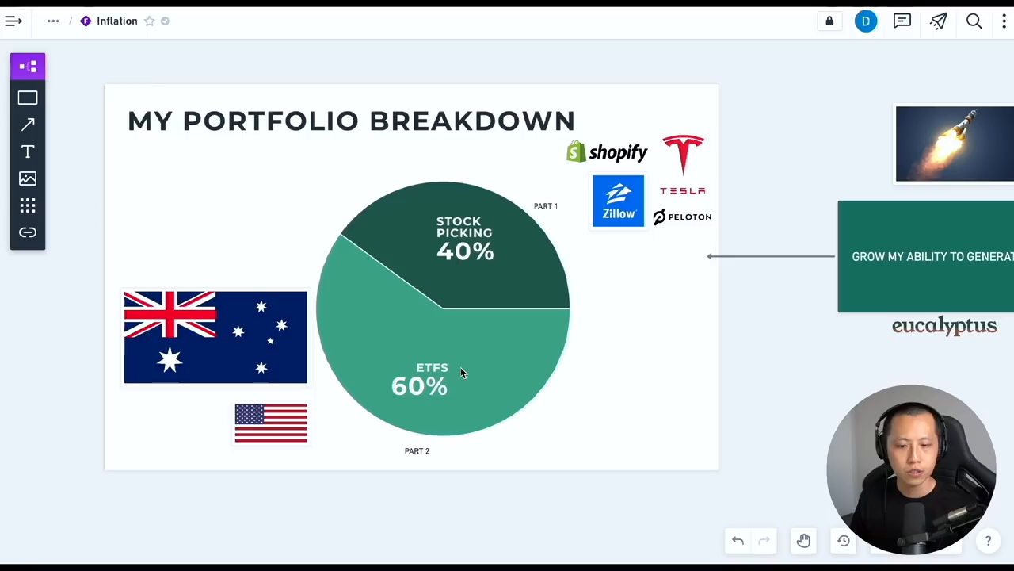
{"action": "mouse_move", "coordinate": [365, 362]}
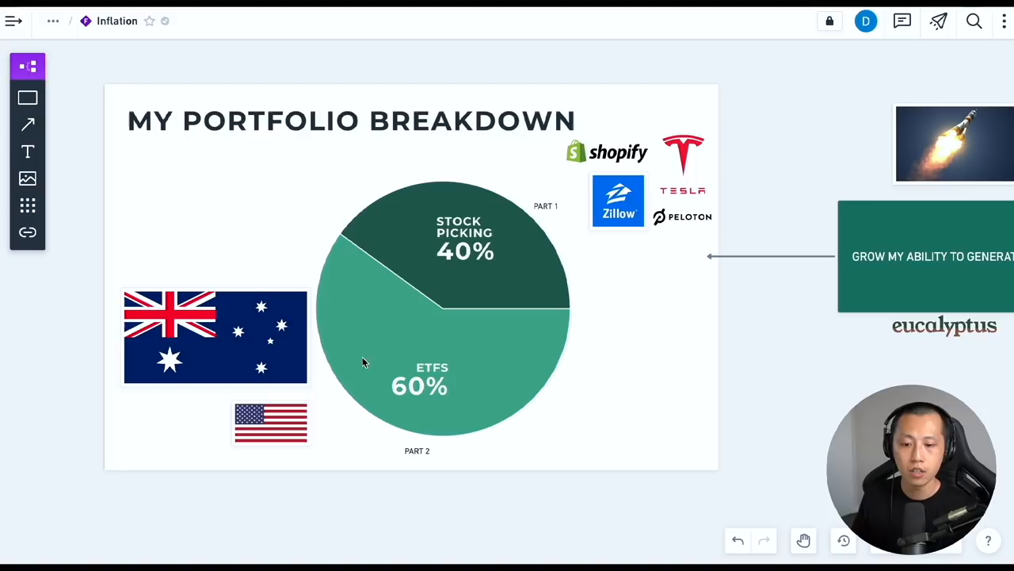
{"action": "mouse_move", "coordinate": [226, 335]}
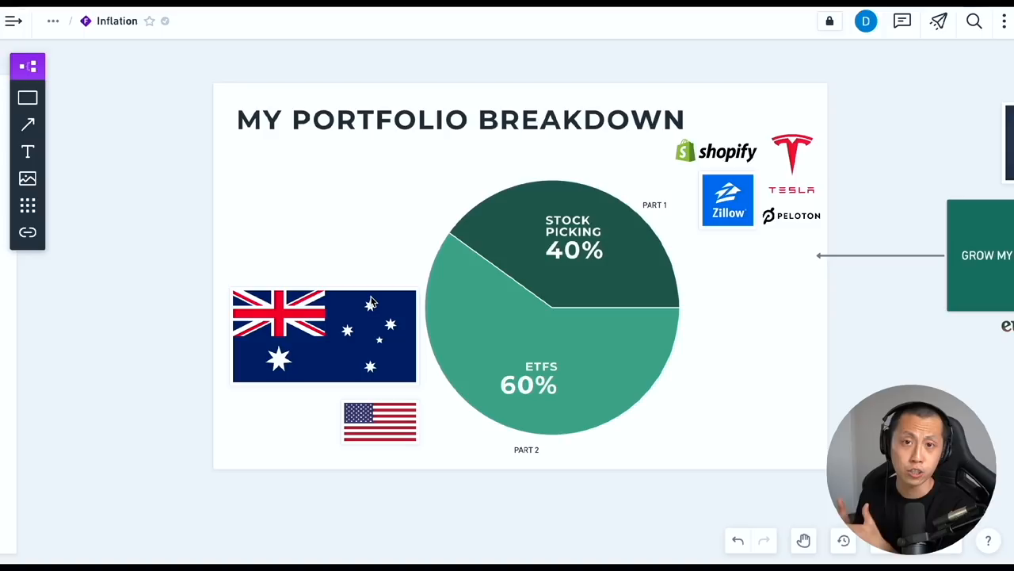
{"action": "mouse_move", "coordinate": [424, 388]}
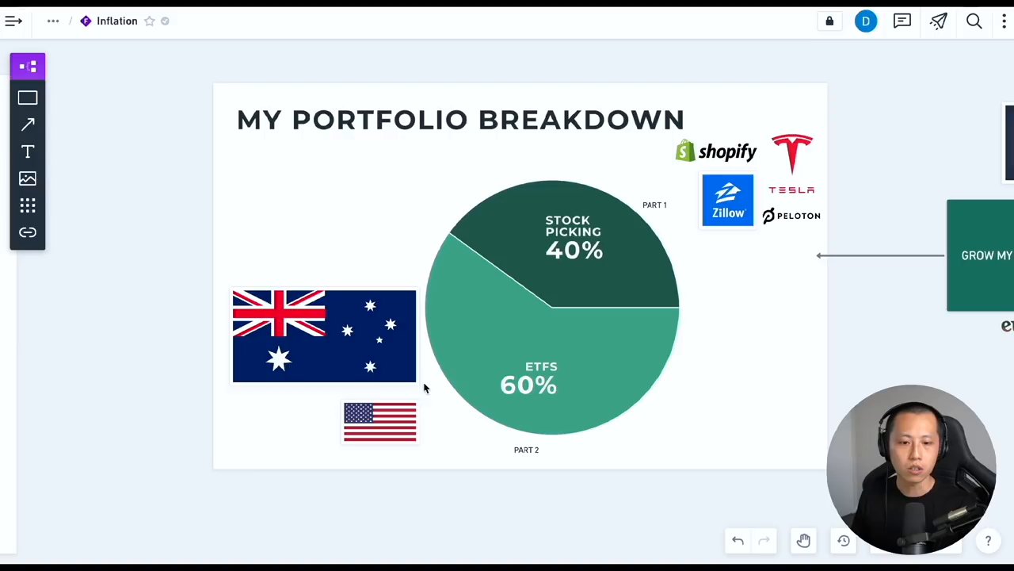
{"action": "mouse_move", "coordinate": [690, 334]}
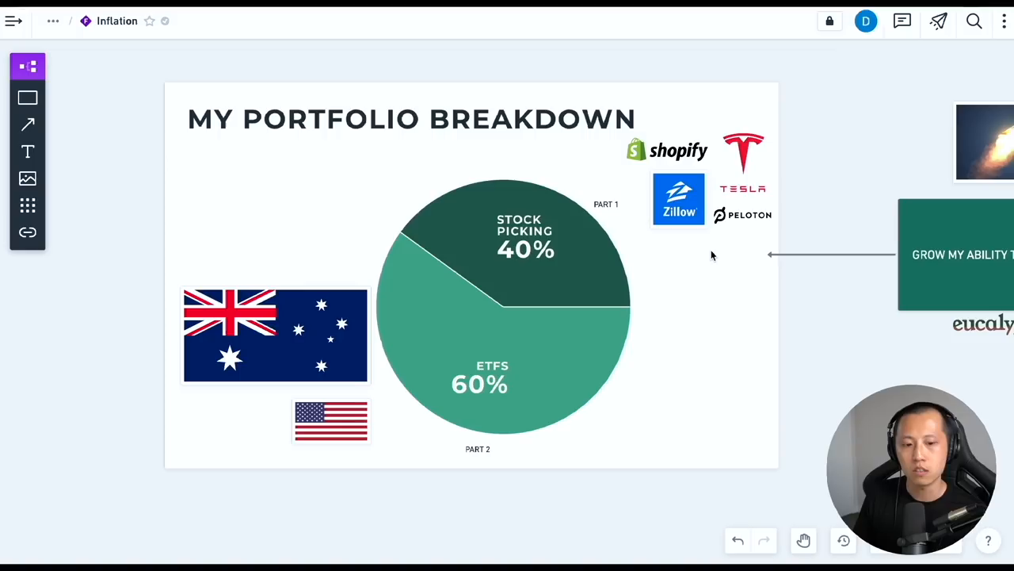
{"action": "mouse_move", "coordinate": [595, 233]}
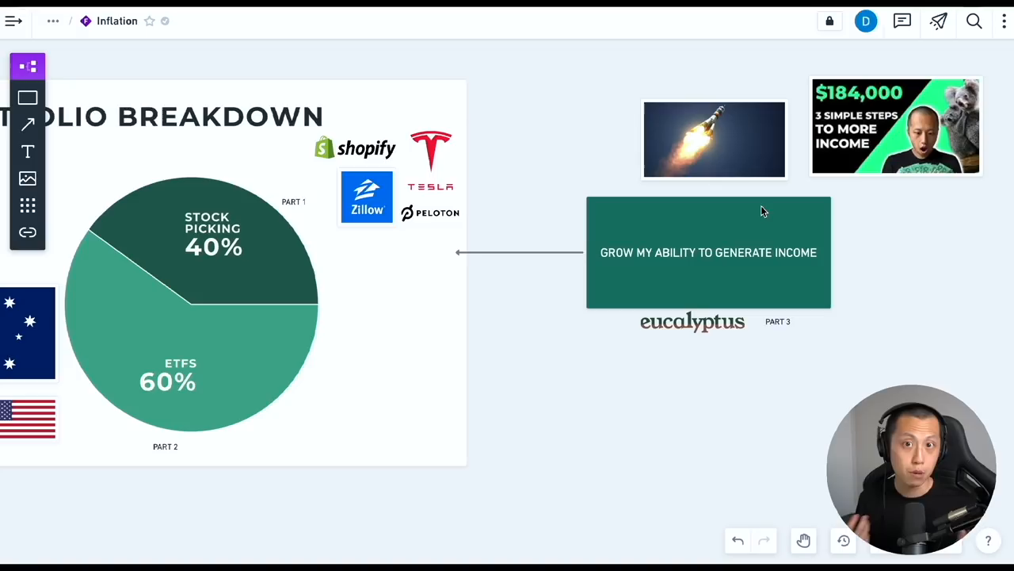
{"action": "mouse_move", "coordinate": [495, 248]}
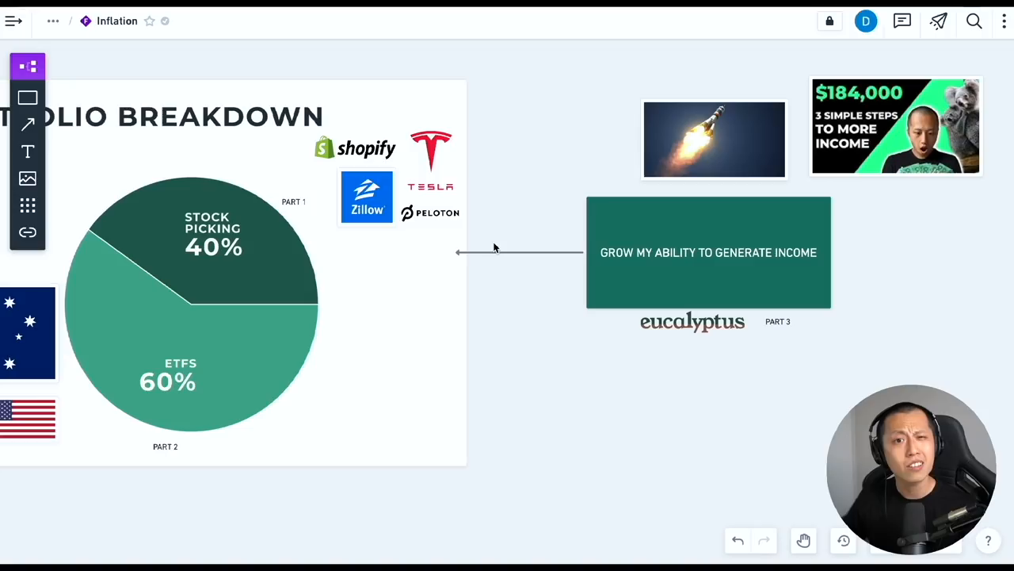
{"action": "mouse_move", "coordinate": [505, 234]}
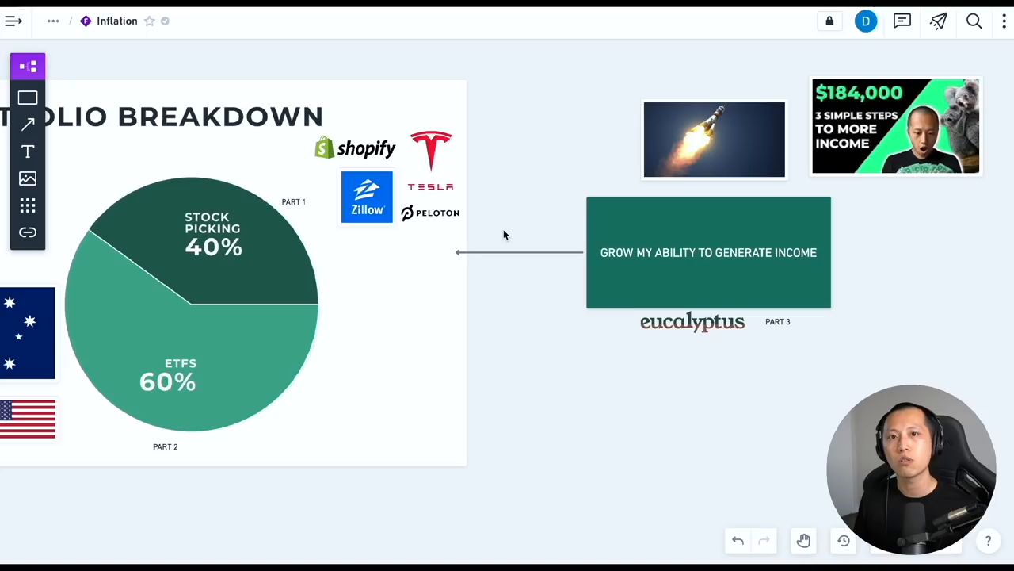
{"action": "mouse_move", "coordinate": [746, 239]}
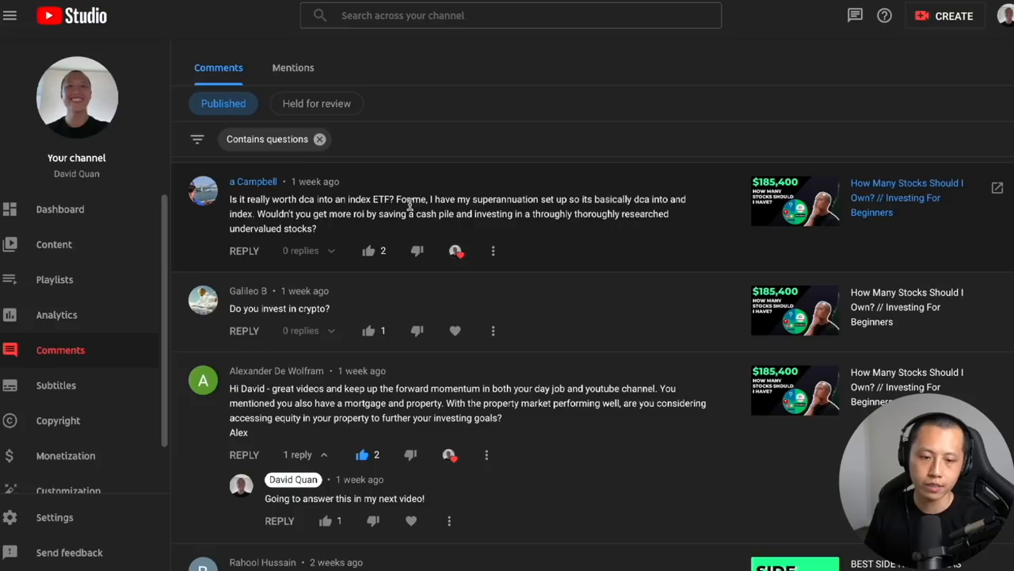
{"action": "mouse_move", "coordinate": [501, 214]}
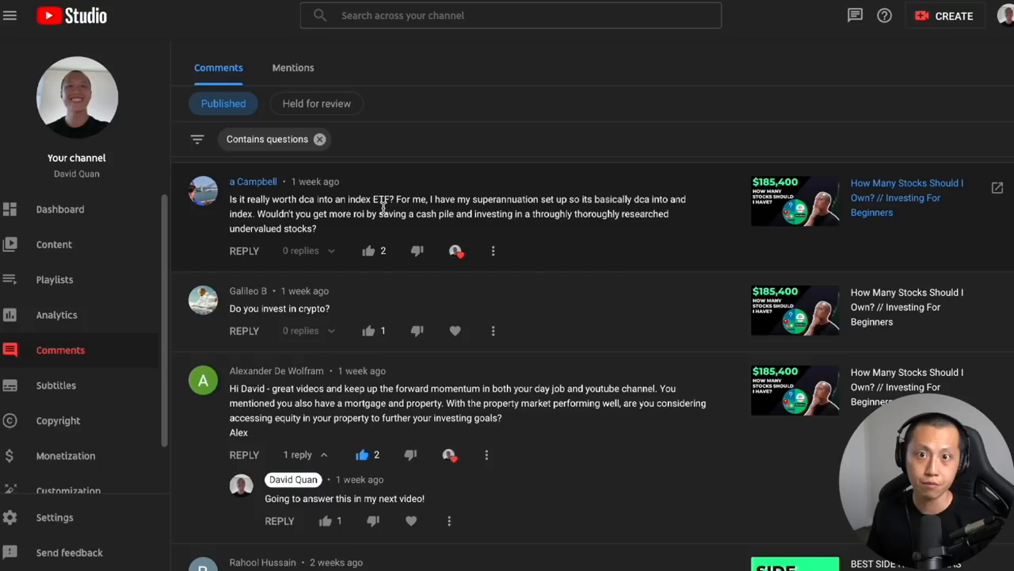
{"action": "mouse_move", "coordinate": [570, 214]}
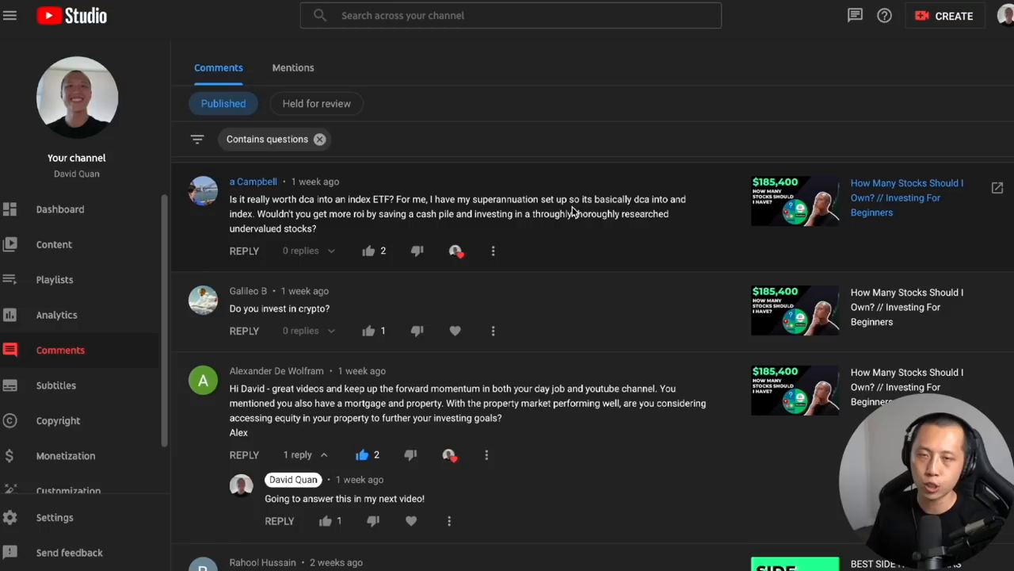
Scroll down through the question-filtered published comments in YouTube Studio
{"action": "scroll", "scroll_direction": "down", "scroll_amount": 3}
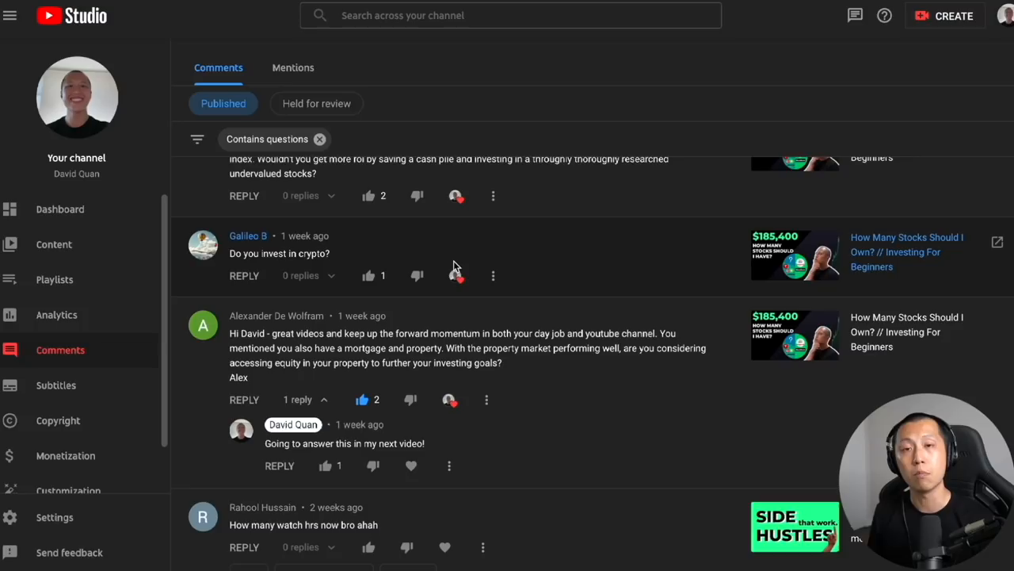
{"action": "scroll", "scroll_direction": "down", "scroll_amount": 3}
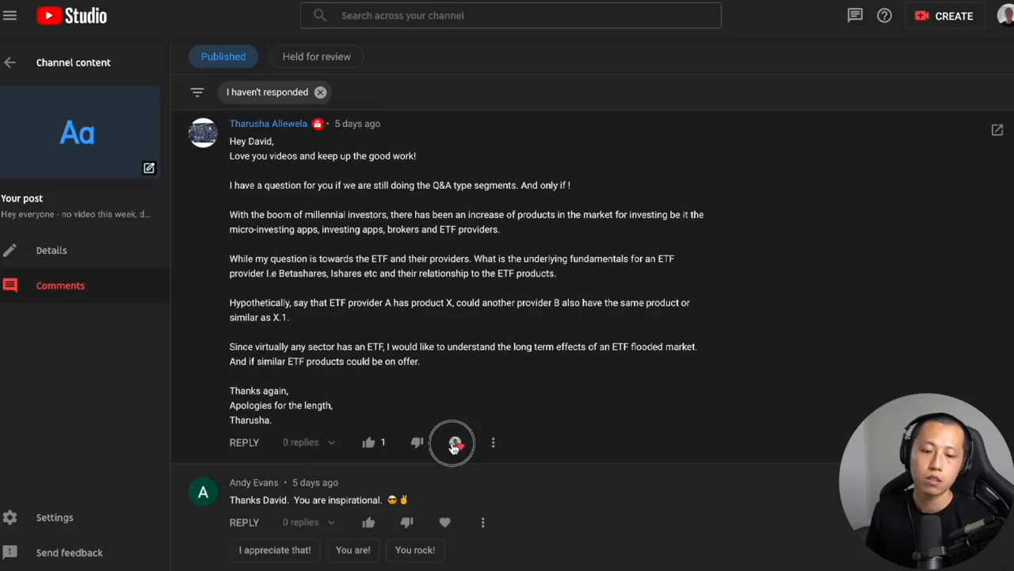
Select the 'I haven't responded' filter to reveal the long ETF providers question
{"action": "left_click", "coordinate": [452, 443]}
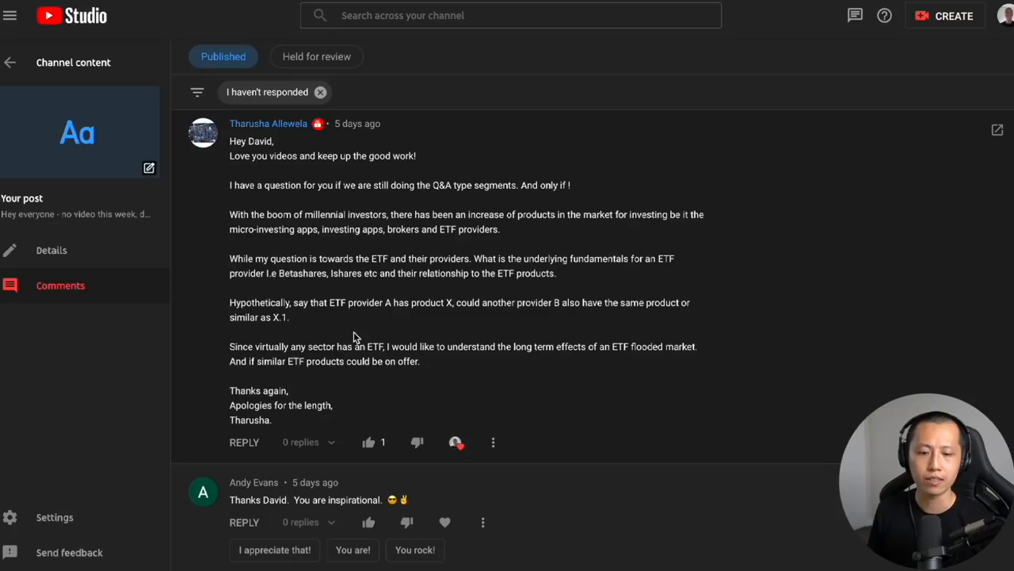
{"action": "mouse_move", "coordinate": [375, 342]}
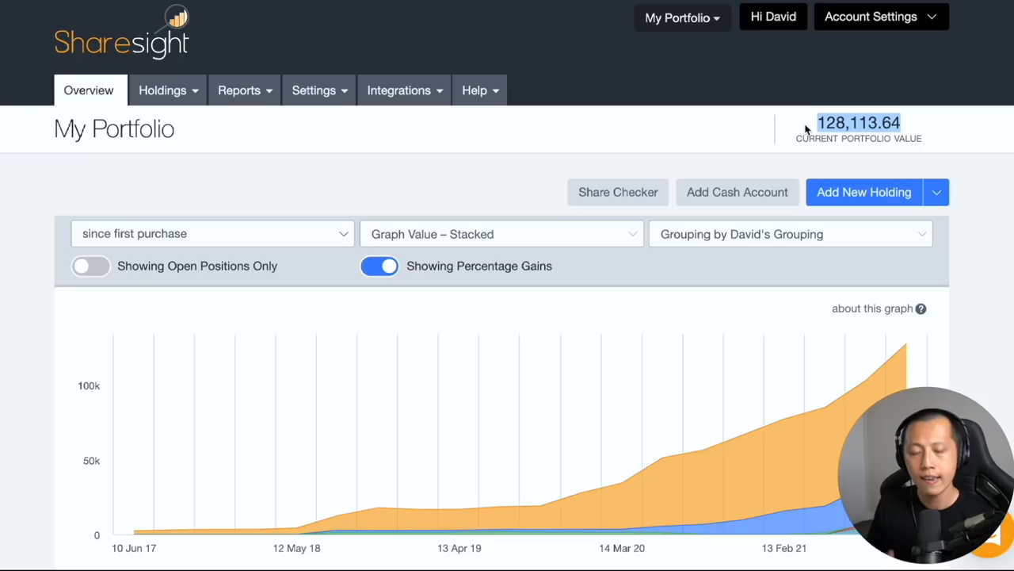
Scroll down the Sharesight overview from the 128,113.64 value to the stacked value graph
{"action": "scroll", "scroll_direction": "down", "scroll_amount": 3}
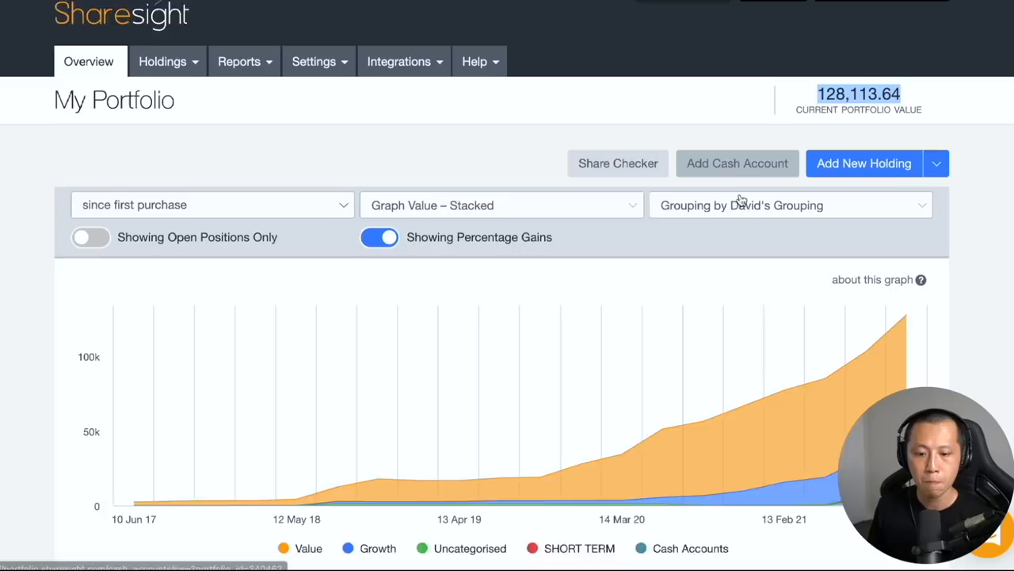
{"action": "scroll", "scroll_direction": "down", "scroll_amount": 3}
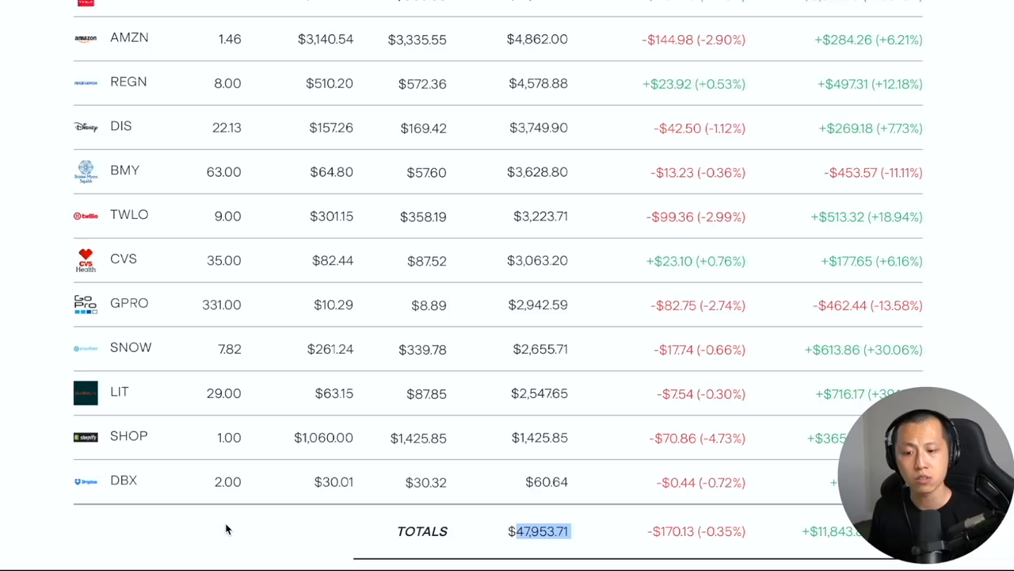
Scroll the Stake holdings table between the $47,953.71 totals row and TSLA at top
{"action": "scroll", "scroll_direction": "up", "scroll_amount": 3}
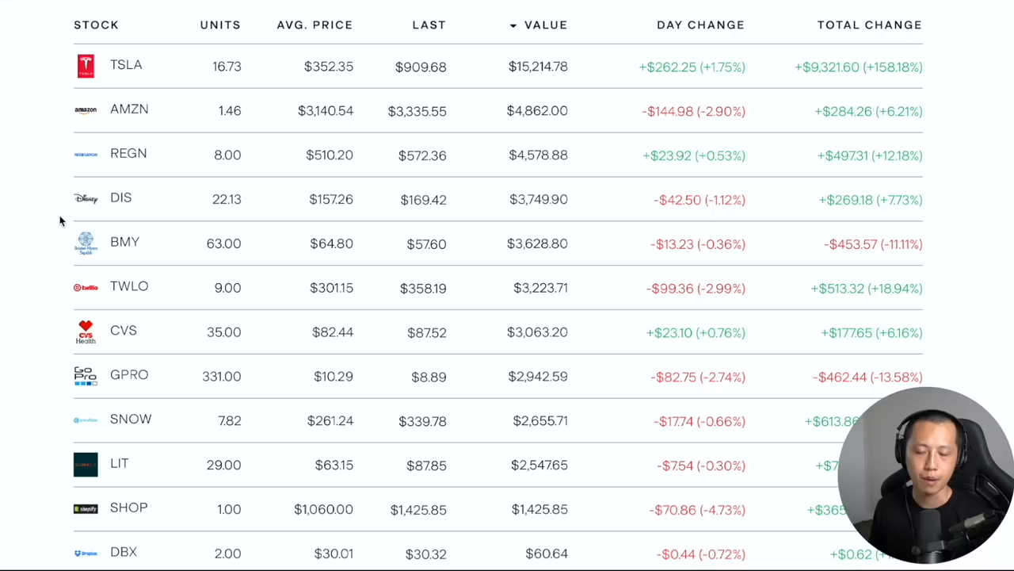
{"action": "mouse_move", "coordinate": [38, 133]}
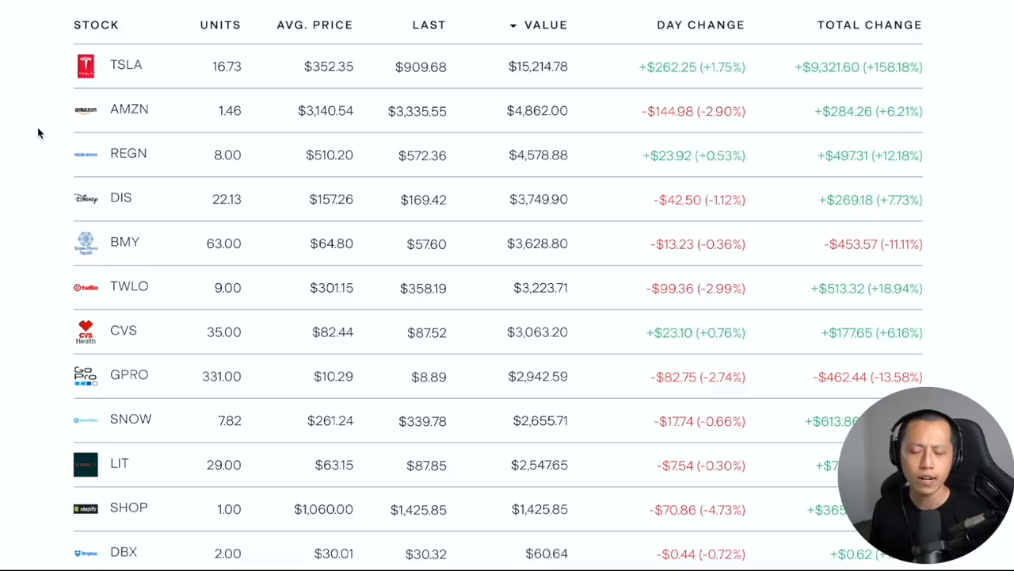
{"action": "mouse_move", "coordinate": [37, 261]}
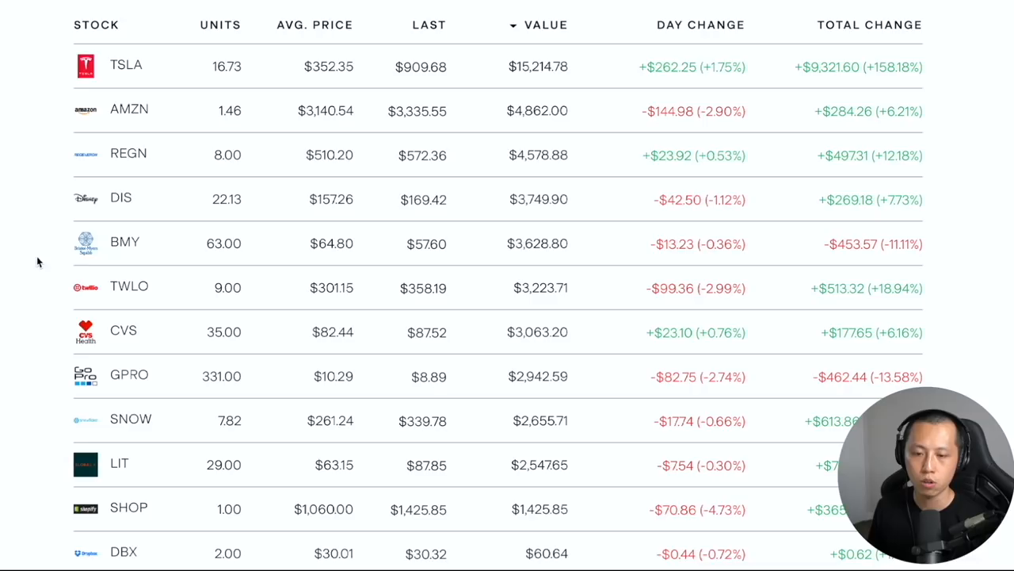
{"action": "scroll", "scroll_direction": "down", "scroll_amount": 3}
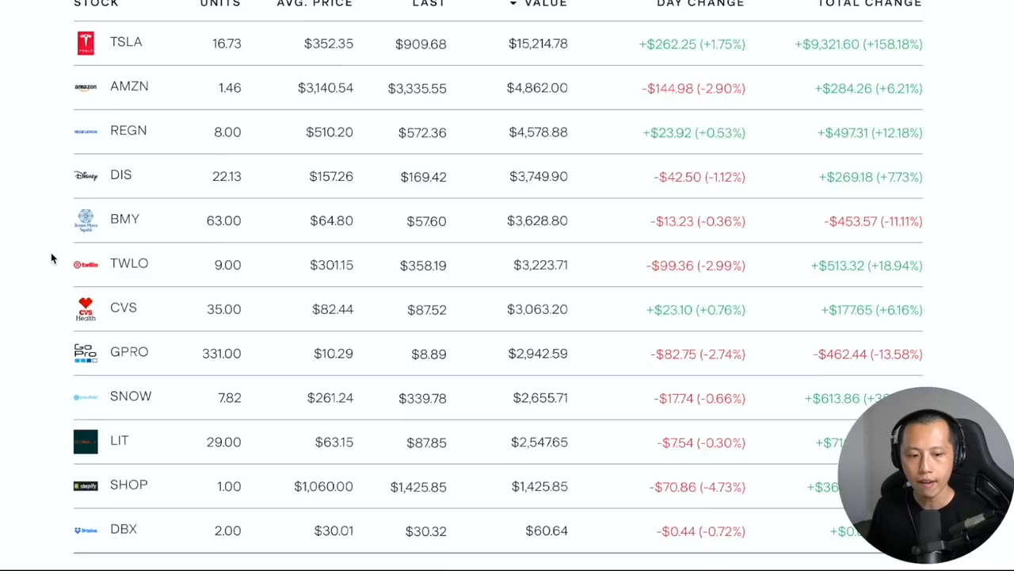